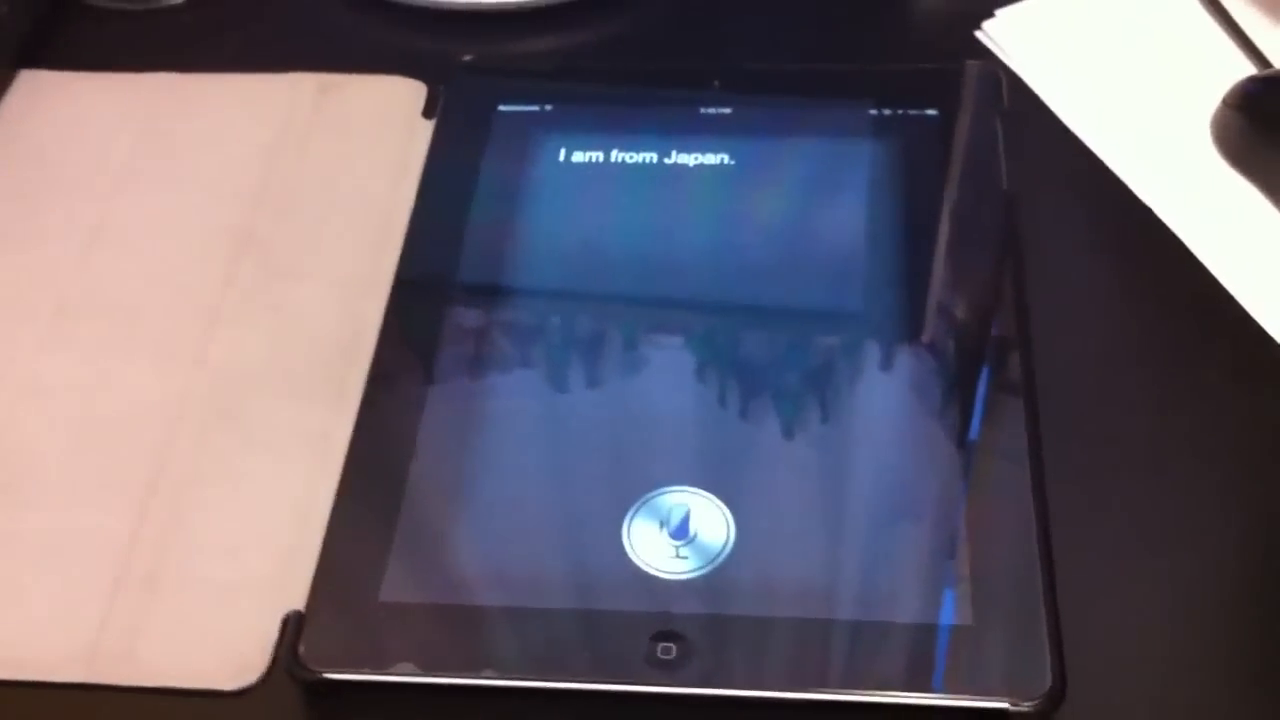
Ask Sara where it is from and get the reply "I am from Japan."
{"action": "left_click", "coordinate": [663, 545]}
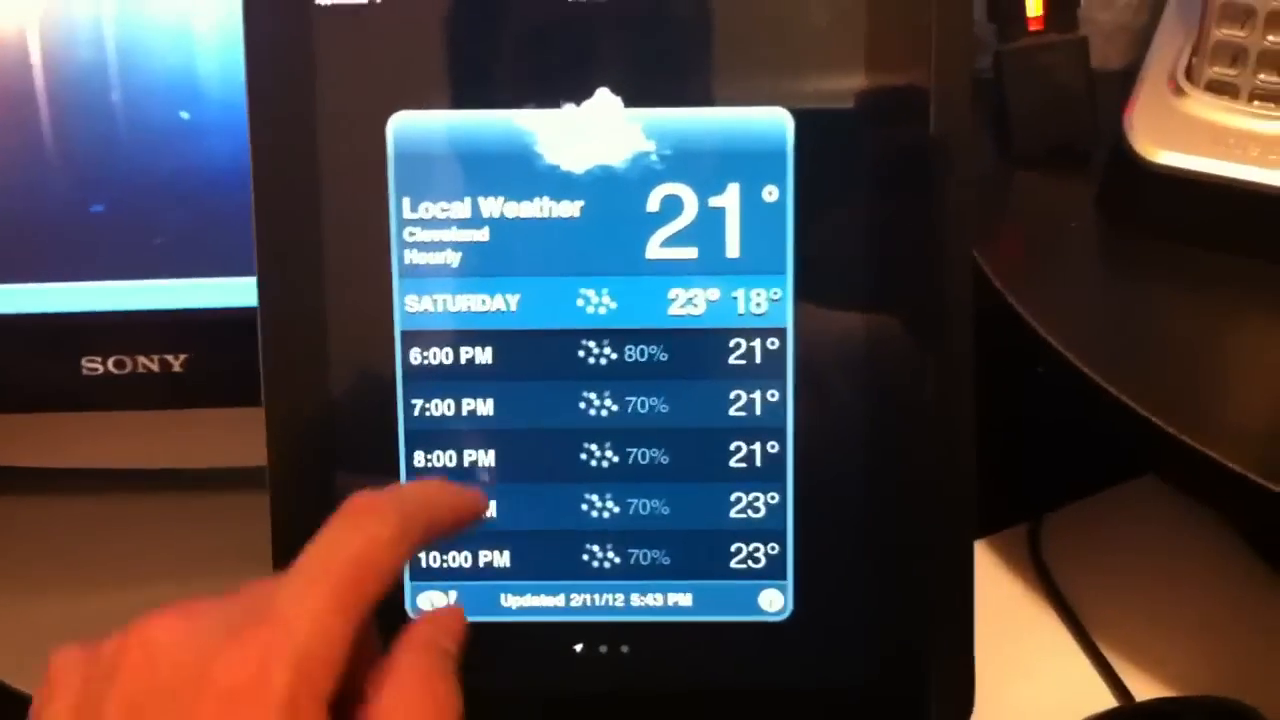
Swipe the Cleveland weather card from the hourly forecast to the six-day outlook
{"action": "scroll", "scroll_direction": "left", "scroll_amount": 3}
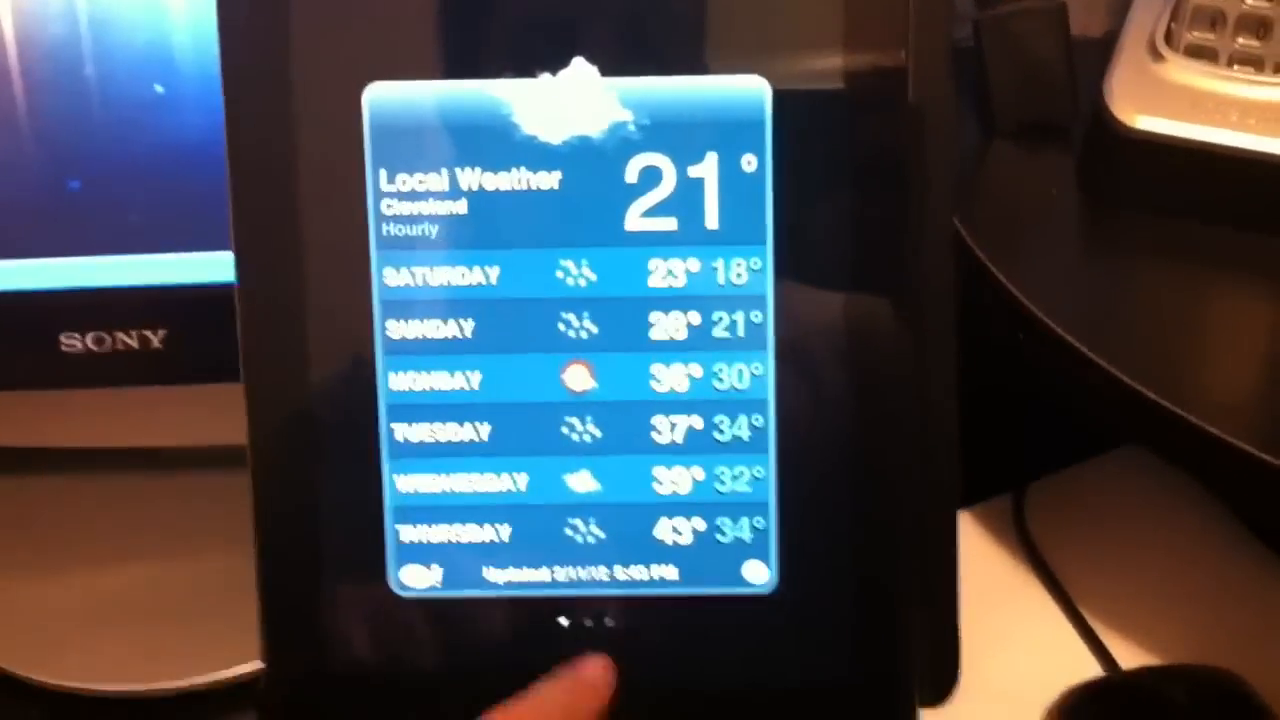
{"action": "left_click", "coordinate": [640, 660]}
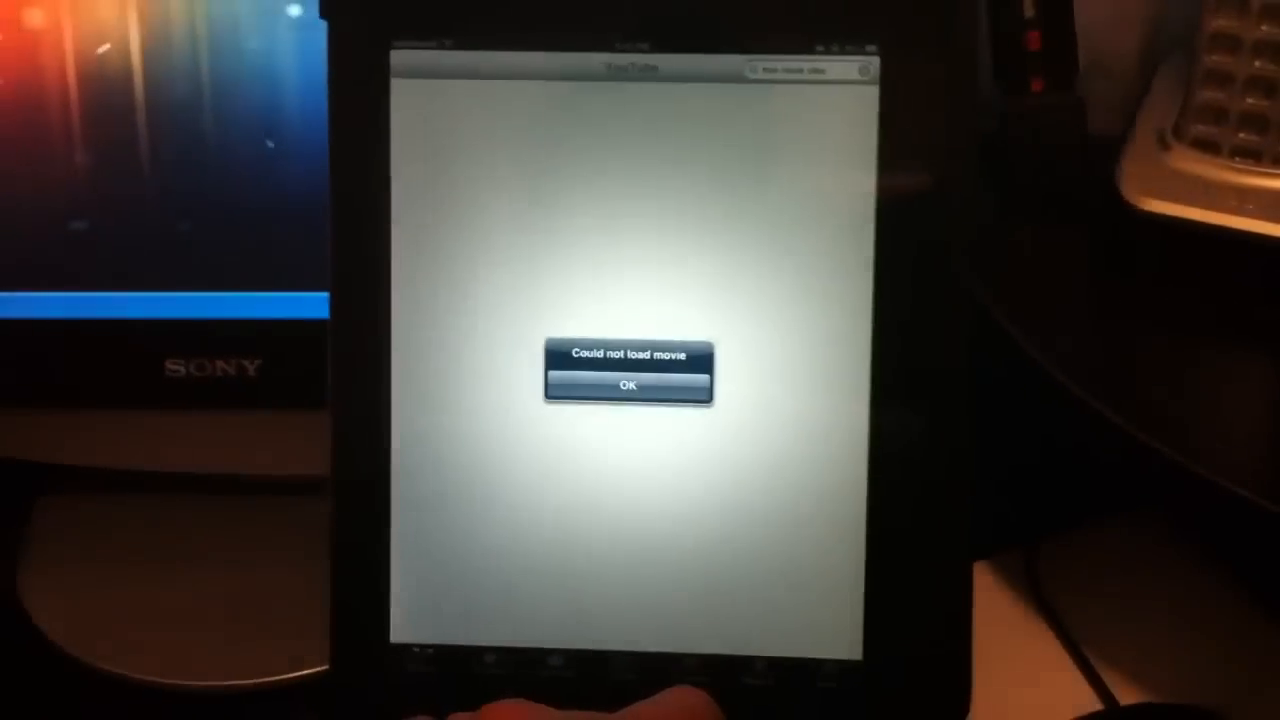
Dismiss the YouTube "Could not load movie" alert with OK
{"action": "left_click", "coordinate": [626, 385]}
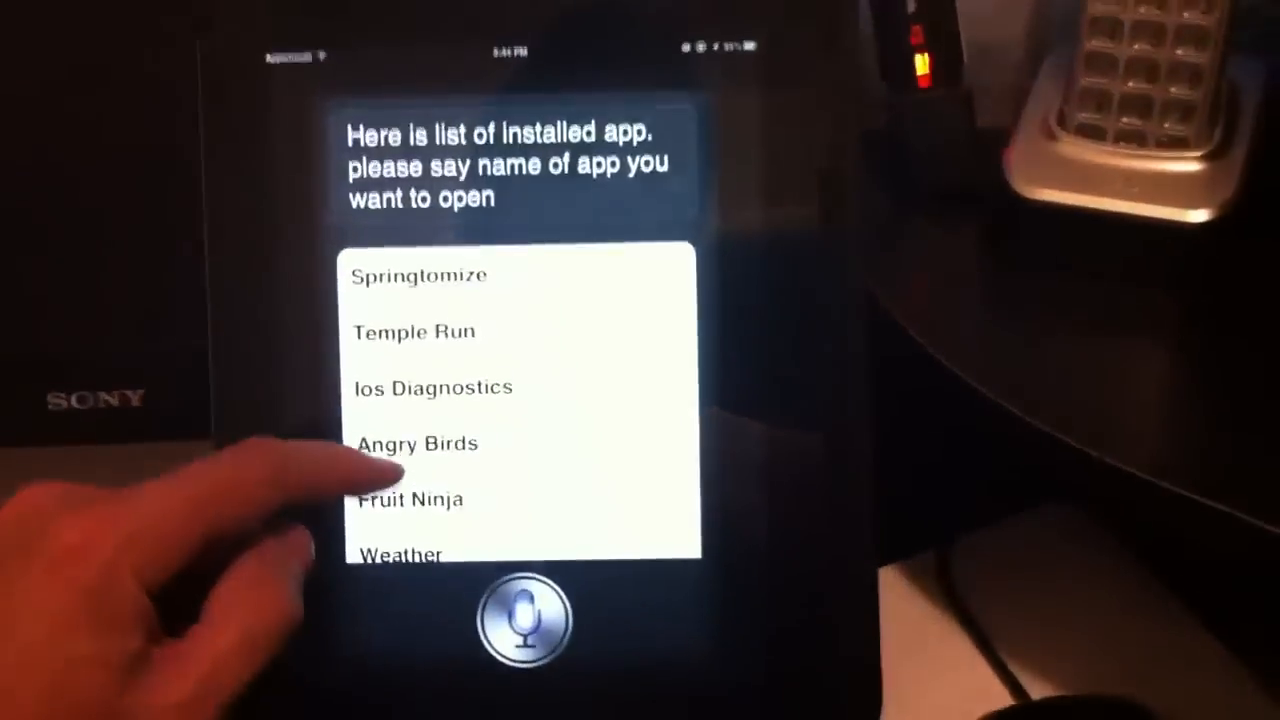
Scroll down through Sara's installed-app list past Temple Run, Angry Birds and Weather
{"action": "scroll", "scroll_direction": "down", "scroll_amount": 3}
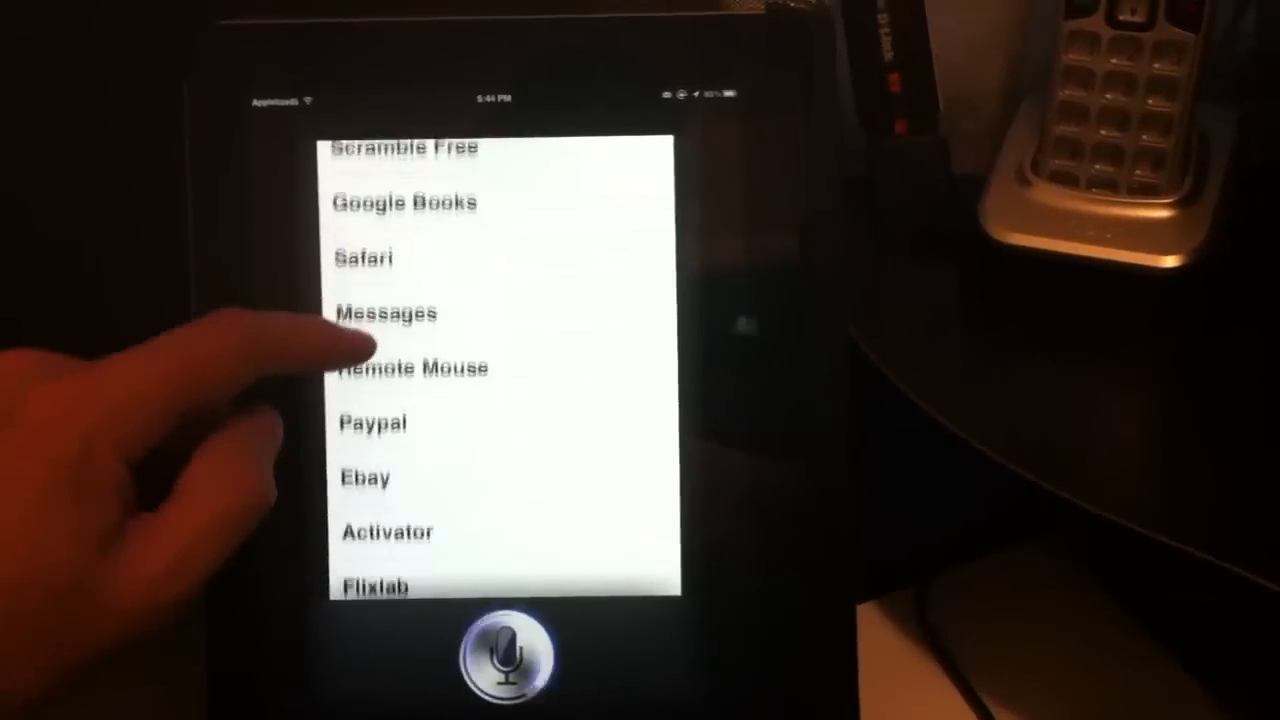
{"action": "scroll", "scroll_direction": "down", "scroll_amount": 3}
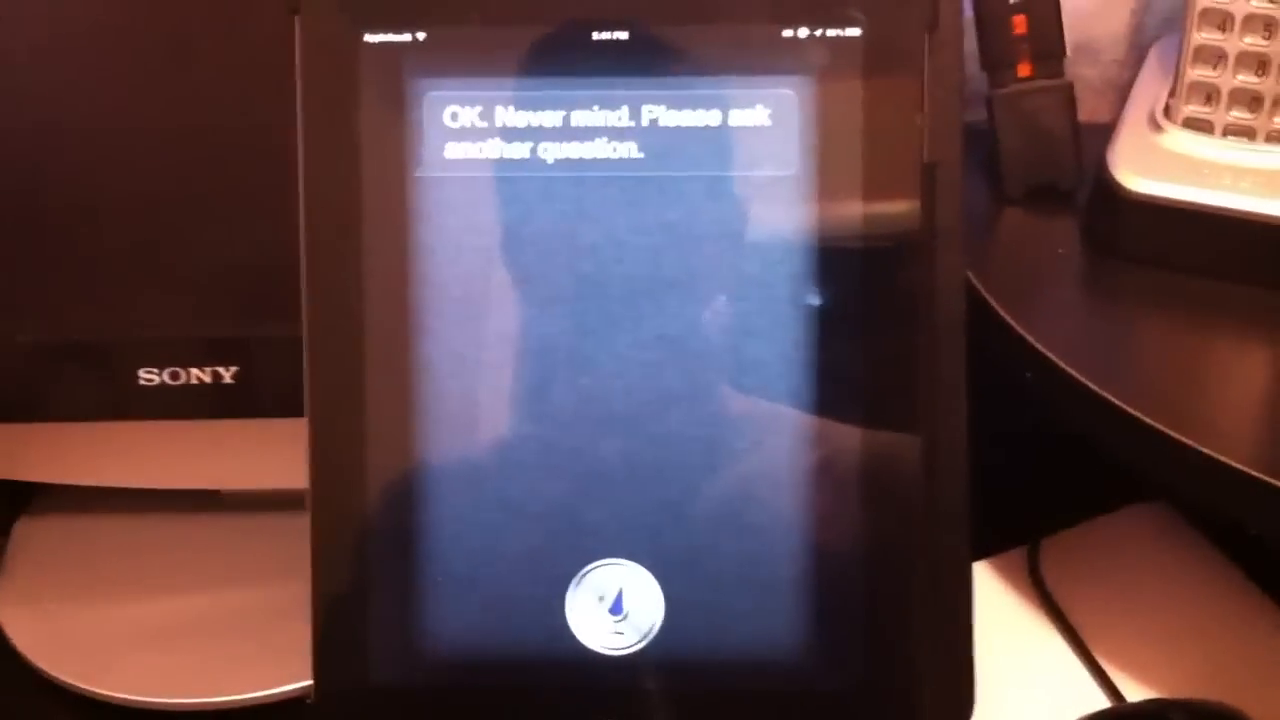
{"action": "left_click", "coordinate": [600, 580]}
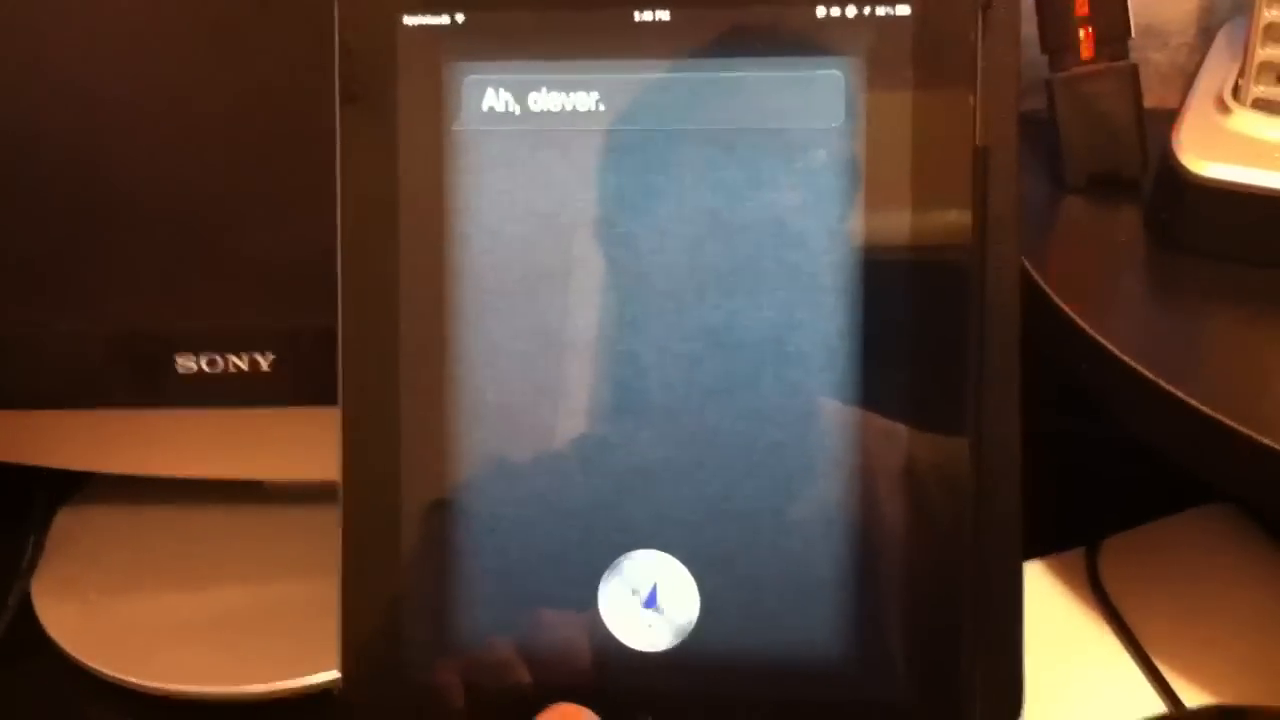
Launch Sara and speak an open command until it replies "Opening..."
{"action": "left_click", "coordinate": [646, 600]}
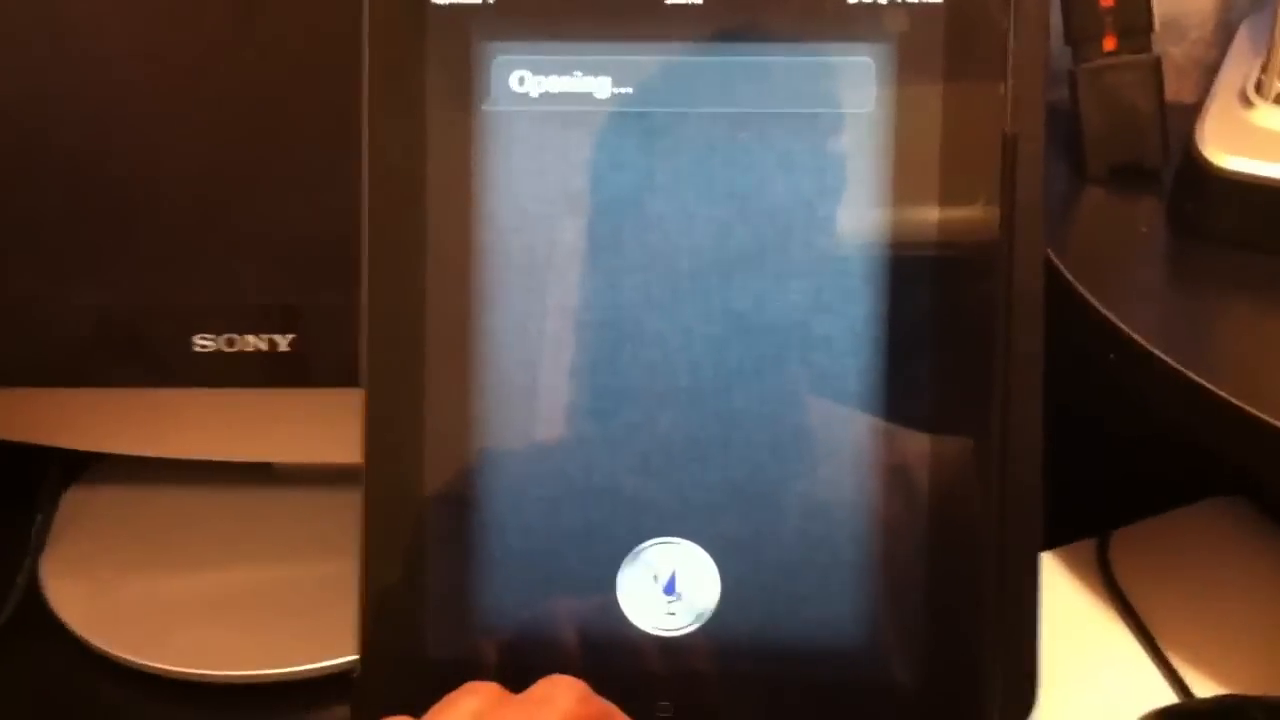
{"action": "left_click", "coordinate": [660, 600]}
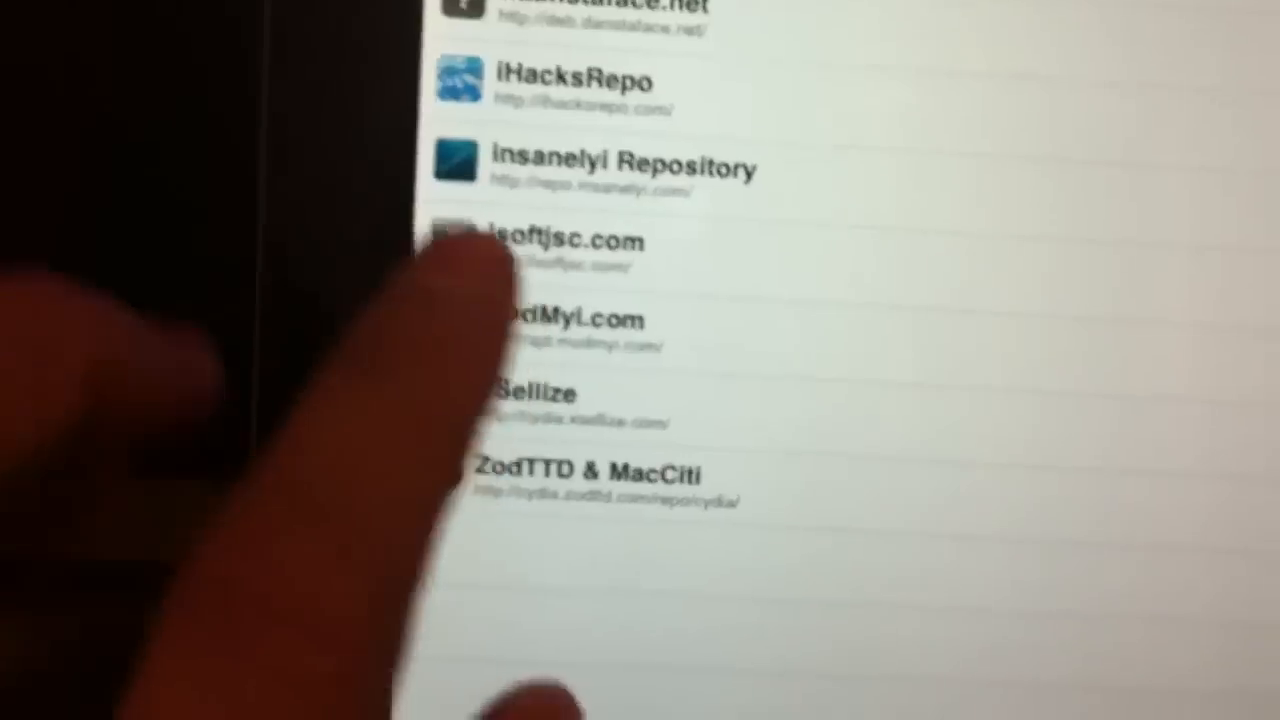
Scroll the Cydia sources list and open the isoftjsc.com repository
{"action": "scroll", "scroll_direction": "down", "scroll_amount": 3}
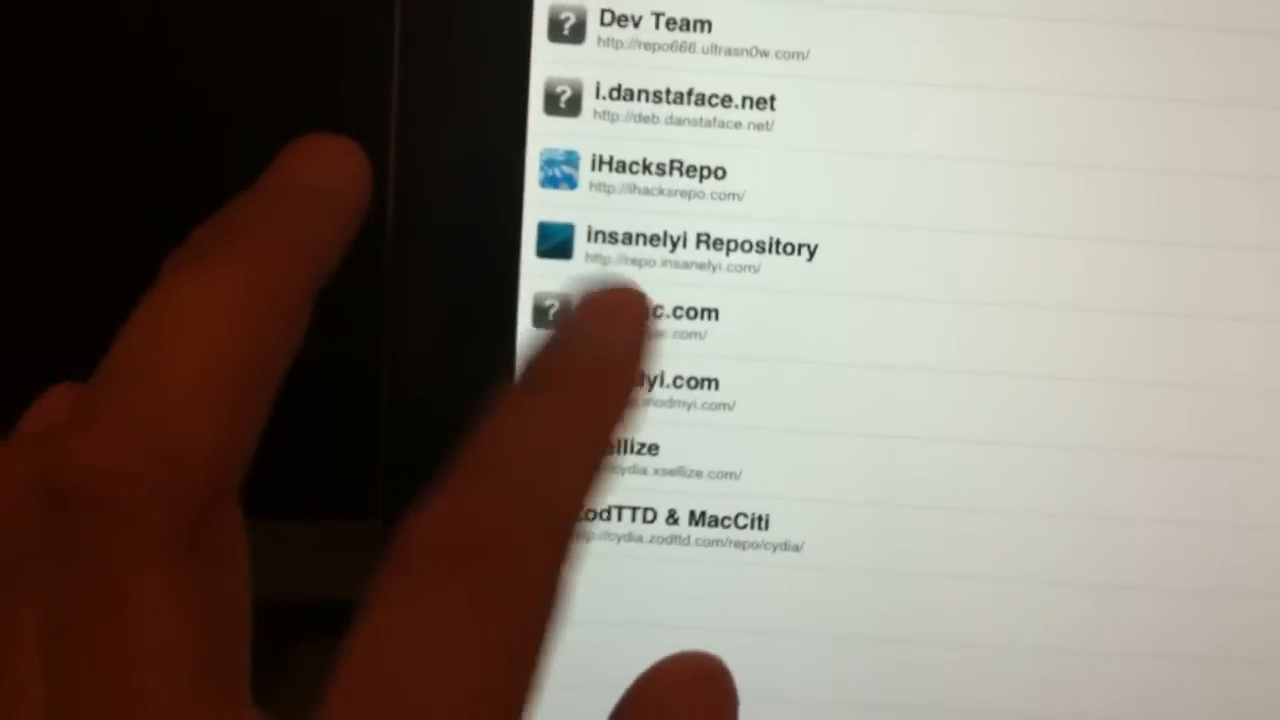
{"action": "left_click", "coordinate": [660, 320]}
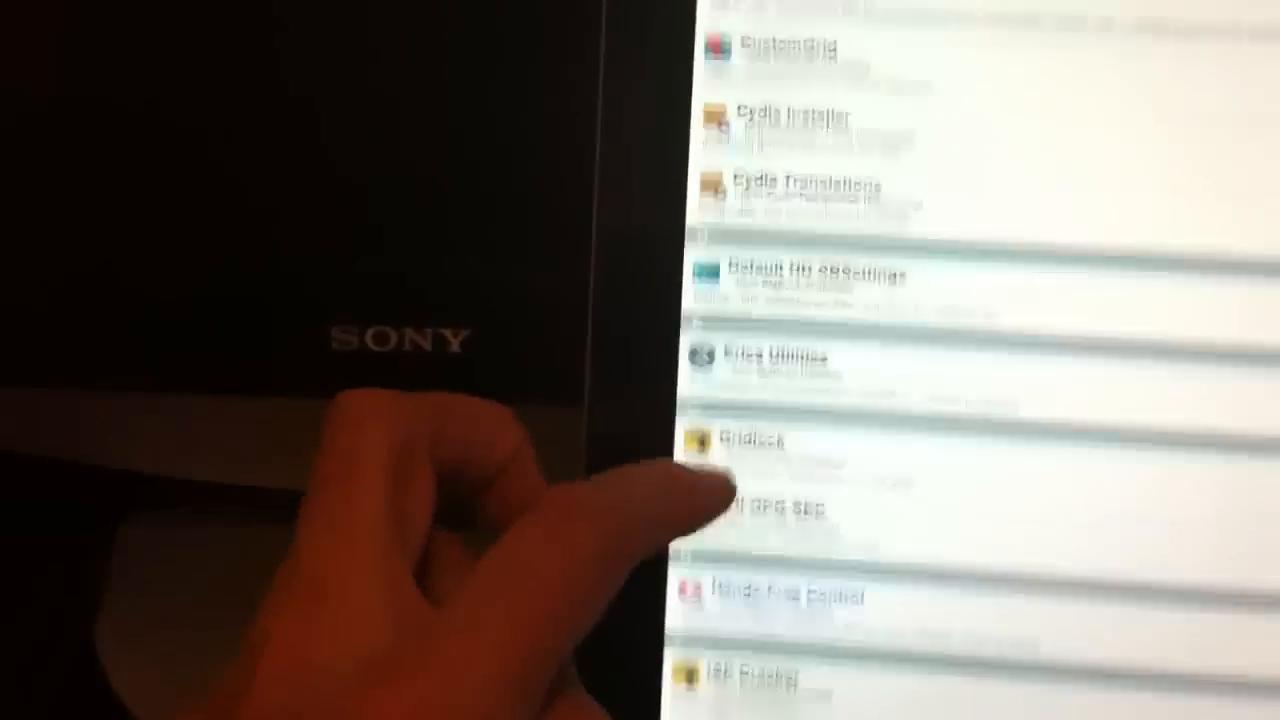
Scroll the isoftjsc.com package list past Mobile Substrate and MobileTerminal
{"action": "scroll", "scroll_direction": "down", "scroll_amount": 3}
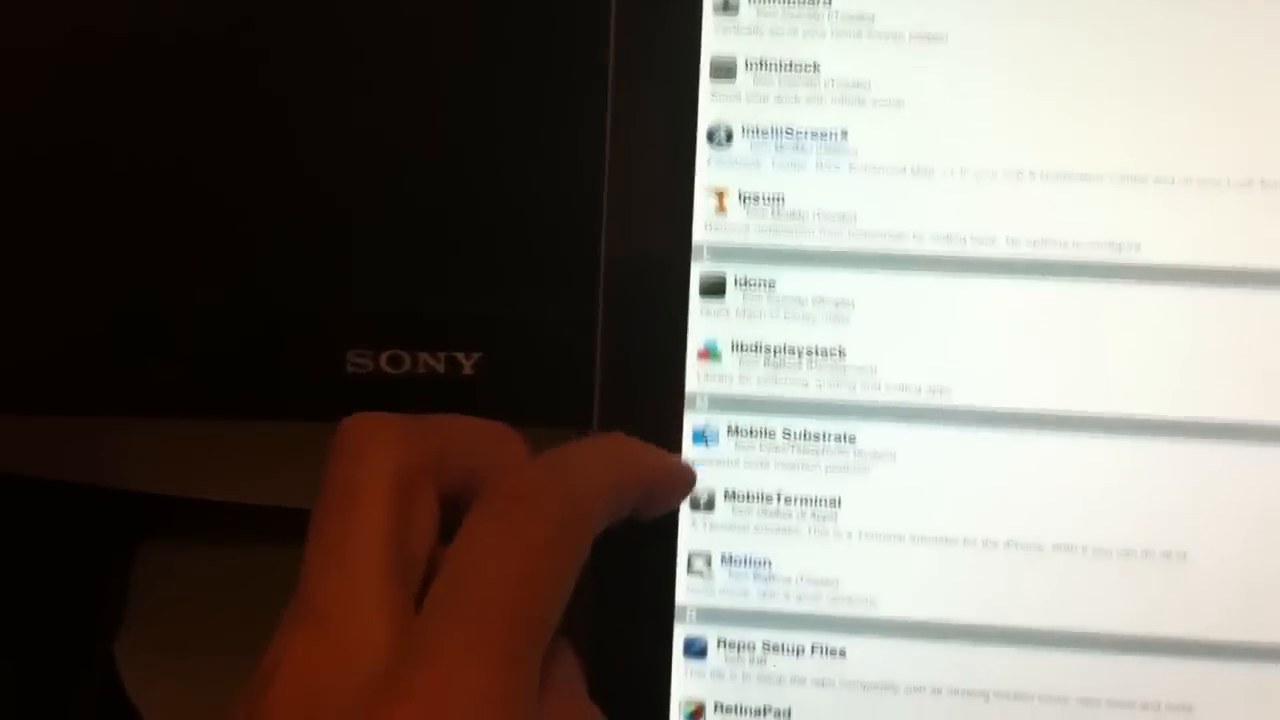
{"action": "scroll", "scroll_direction": "down", "scroll_amount": 3}
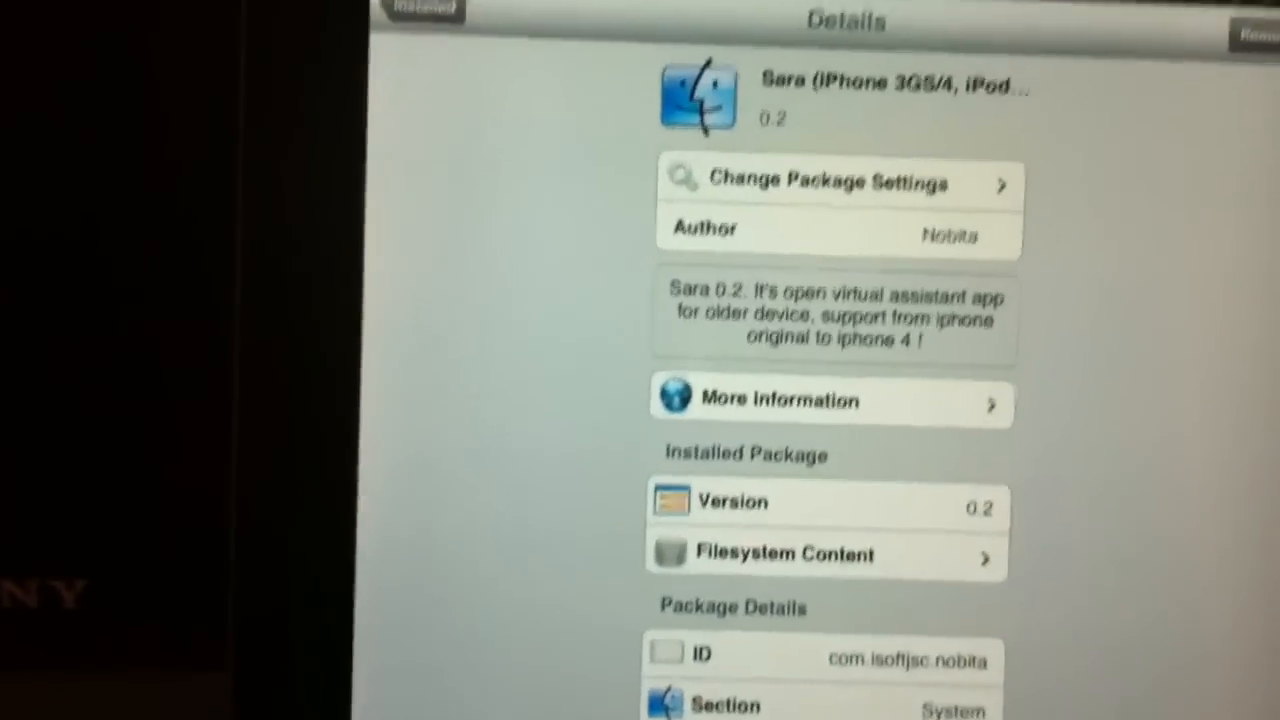
Scroll the Sara details page to reveal package ID com.isoftjsc.nobita and contact Nobita
{"action": "scroll", "scroll_direction": "down", "scroll_amount": 3}
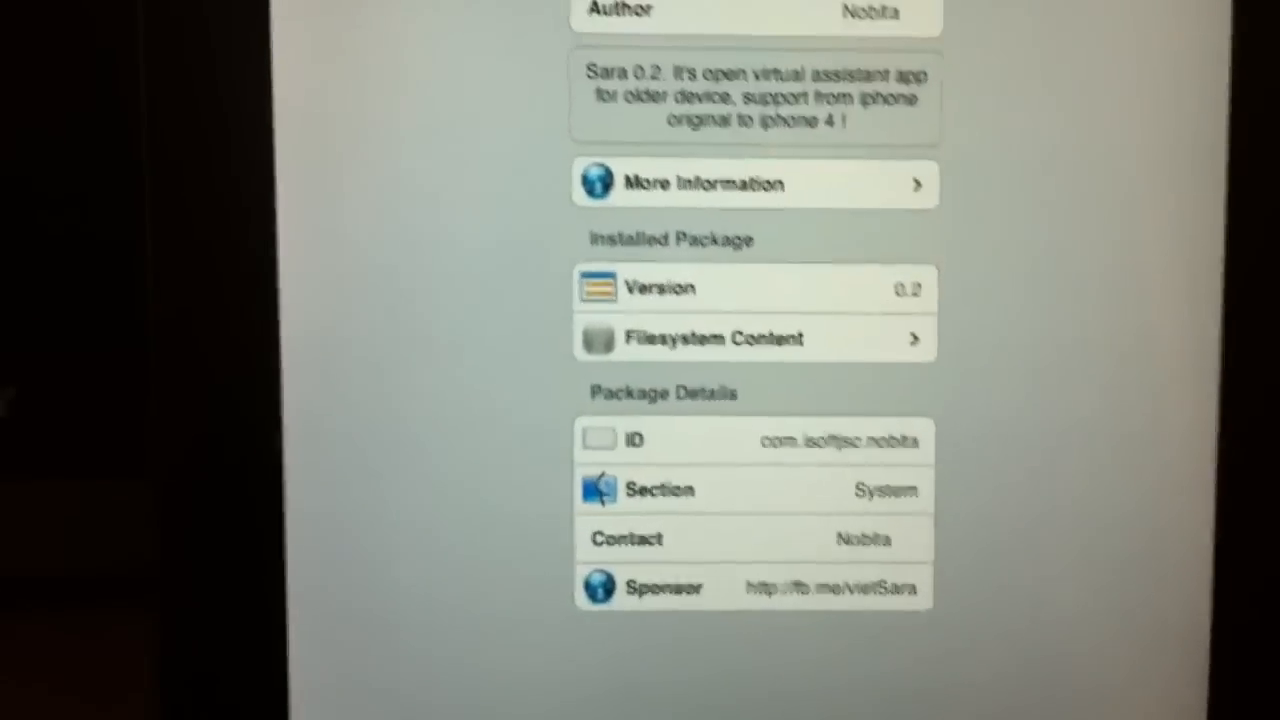